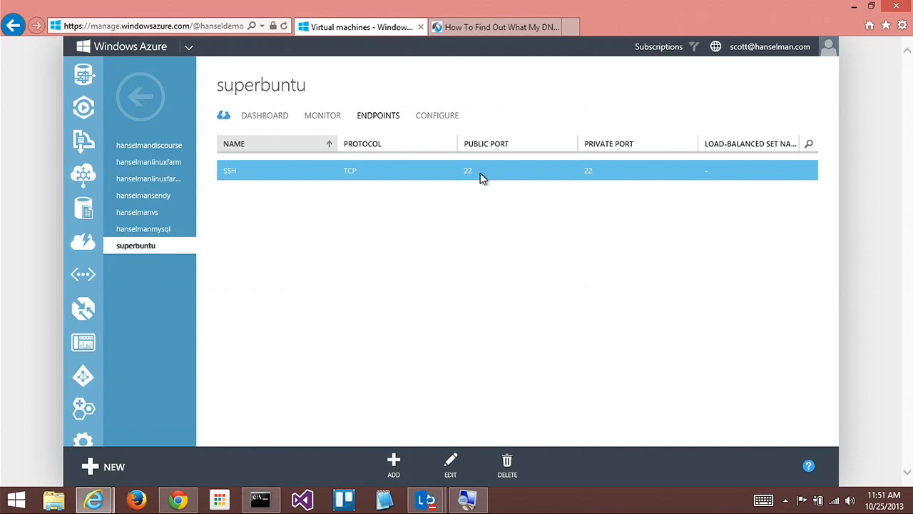
{"action": "mouse_move", "coordinate": [485, 173]}
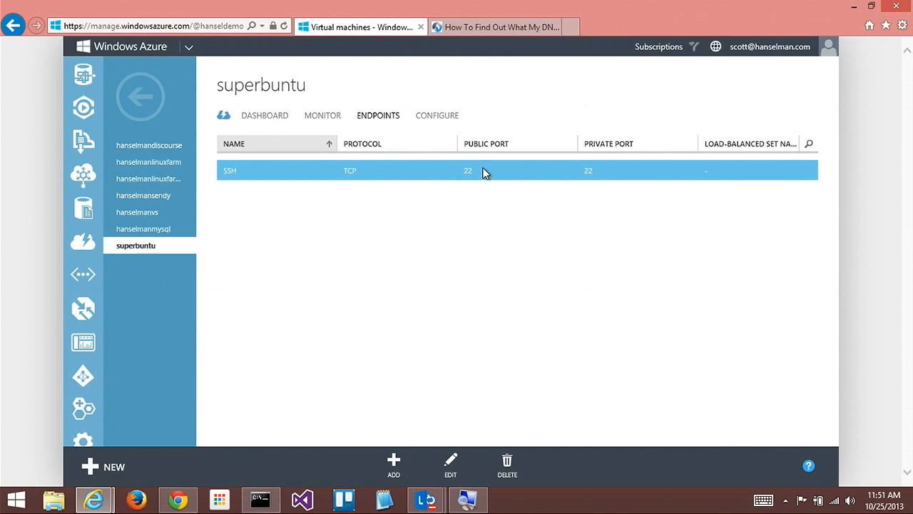